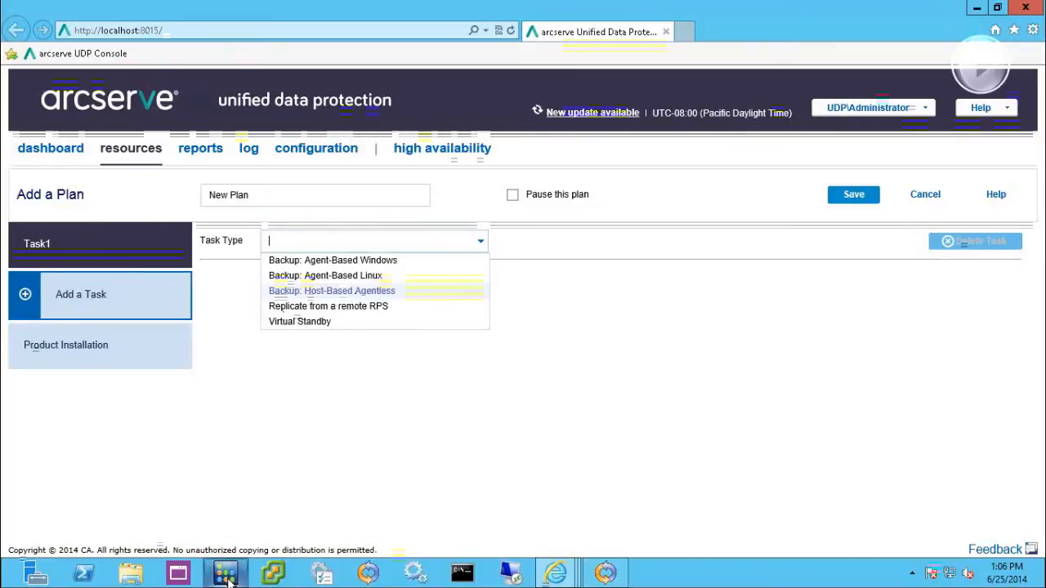
Switch from the UDP Console to the ARCserve Backup Manager job status window
{"action": "left_click", "coordinate": [225, 572]}
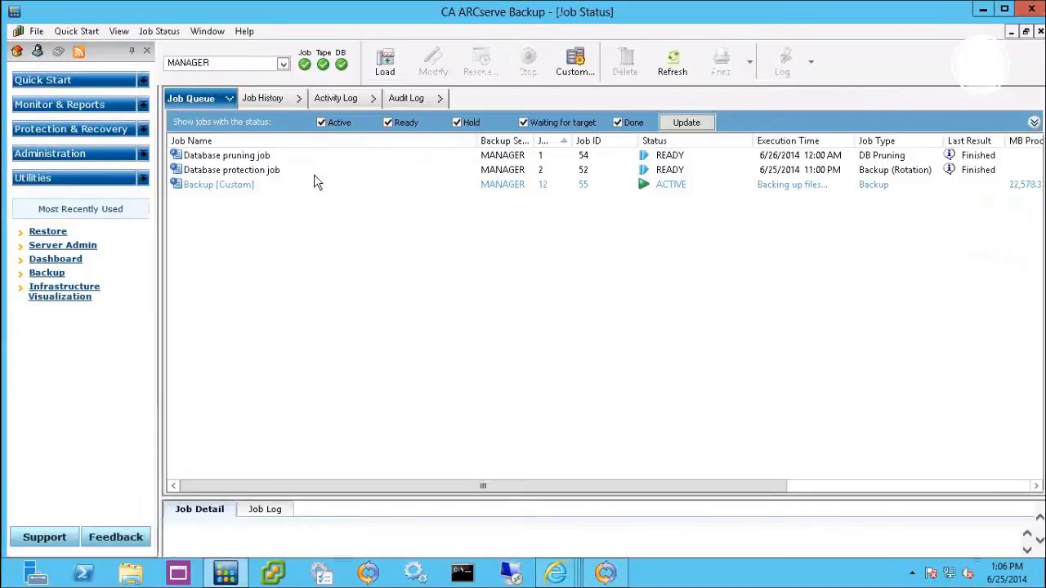
Return to the Home page via the Window menu and launch Backup Manager from Quick Start
{"action": "left_click", "coordinate": [207, 31]}
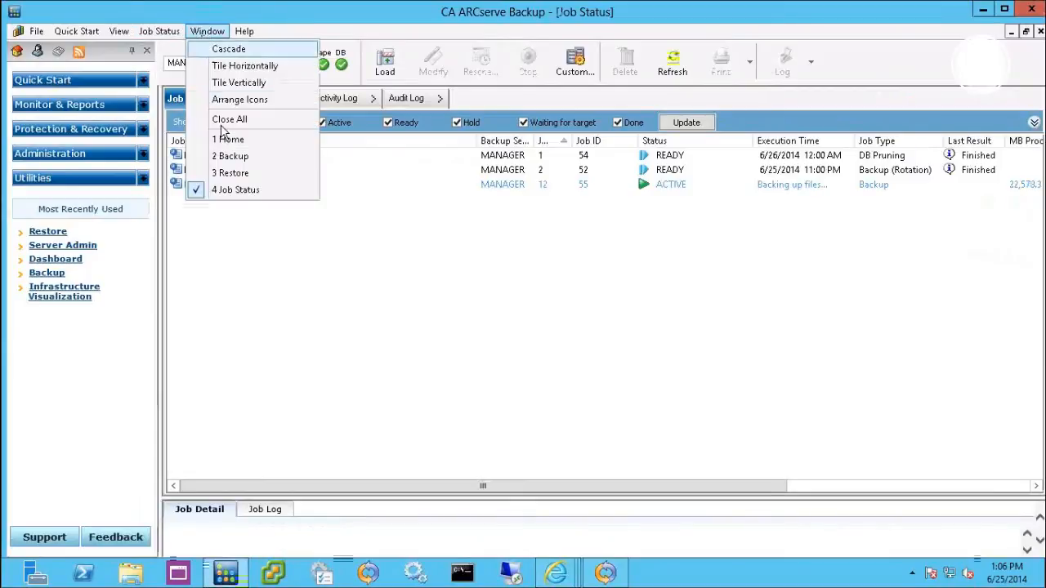
{"action": "left_click", "coordinate": [228, 139]}
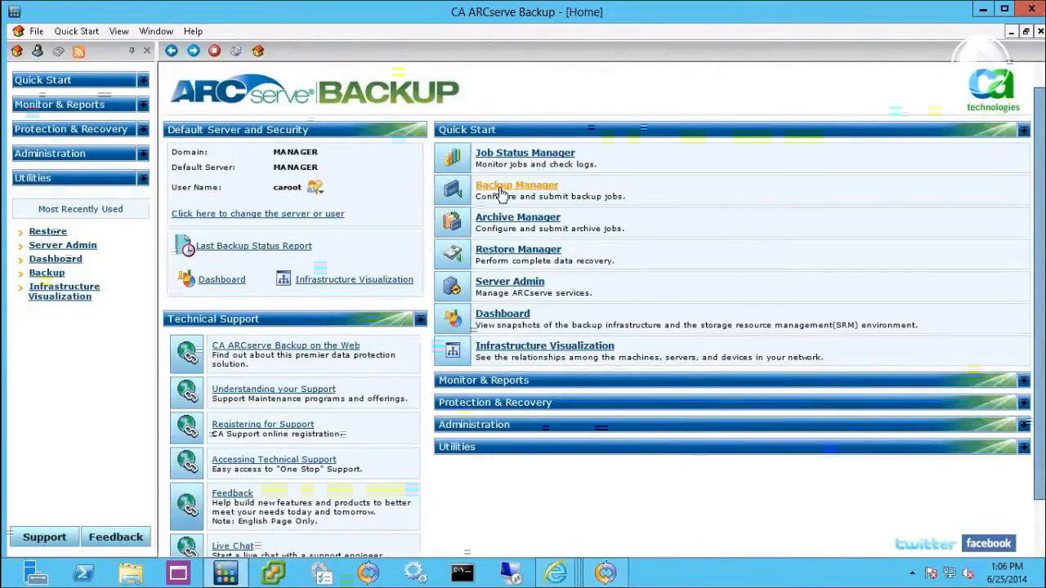
{"action": "left_click", "coordinate": [516, 186]}
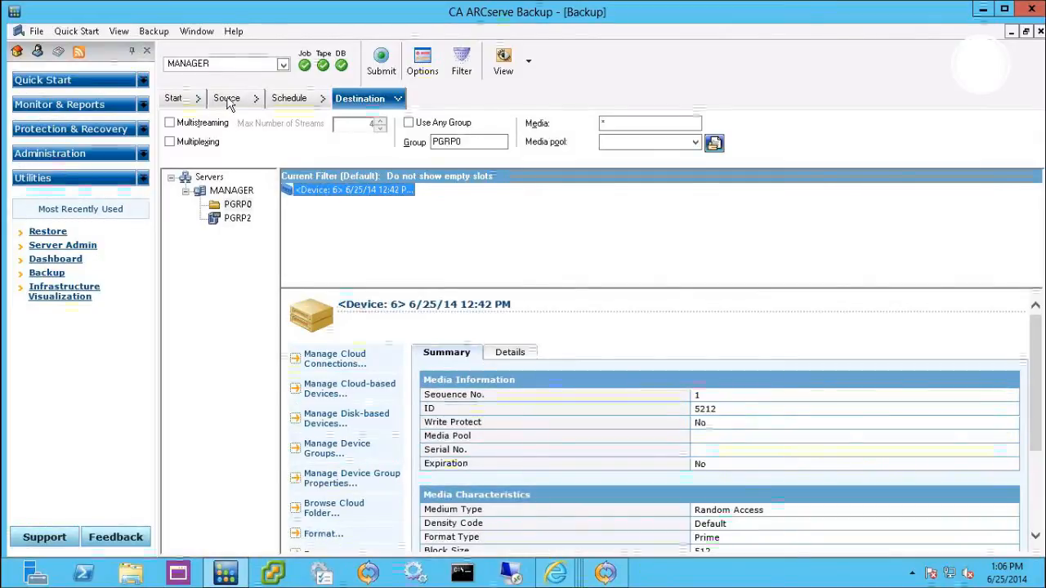
Show the Source tab listing the RPS server with MANAGER, PRODUCTION and REPLICA nodes
{"action": "left_click", "coordinate": [227, 98]}
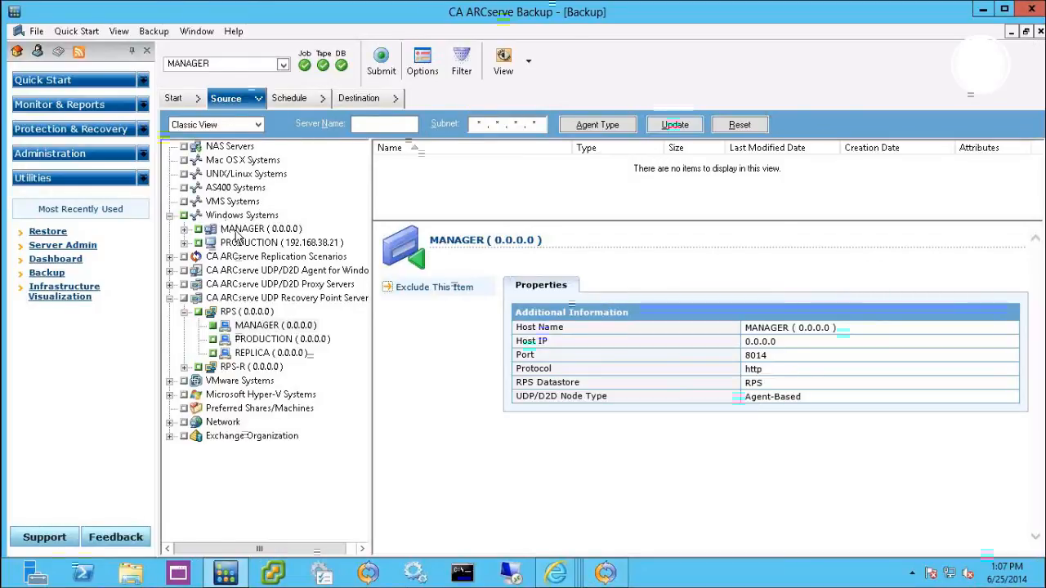
{"action": "mouse_move", "coordinate": [262, 362]}
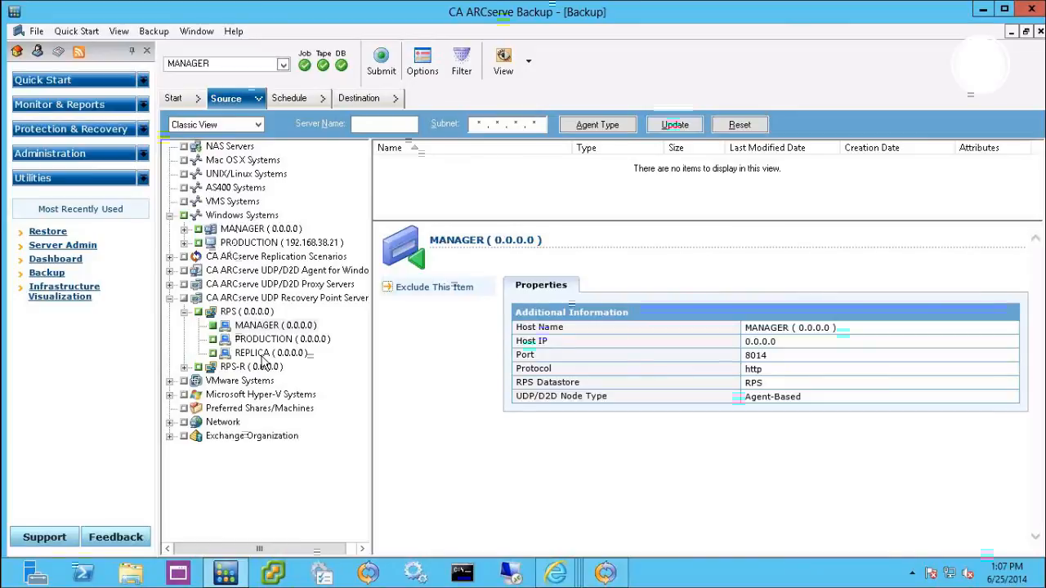
{"action": "mouse_move", "coordinate": [210, 180]}
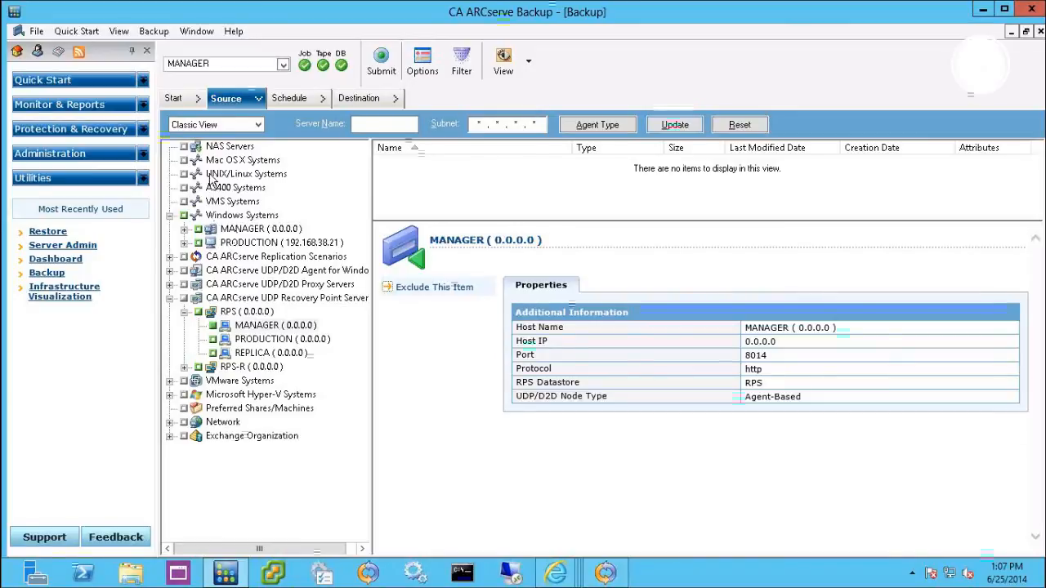
{"action": "mouse_move", "coordinate": [227, 214]}
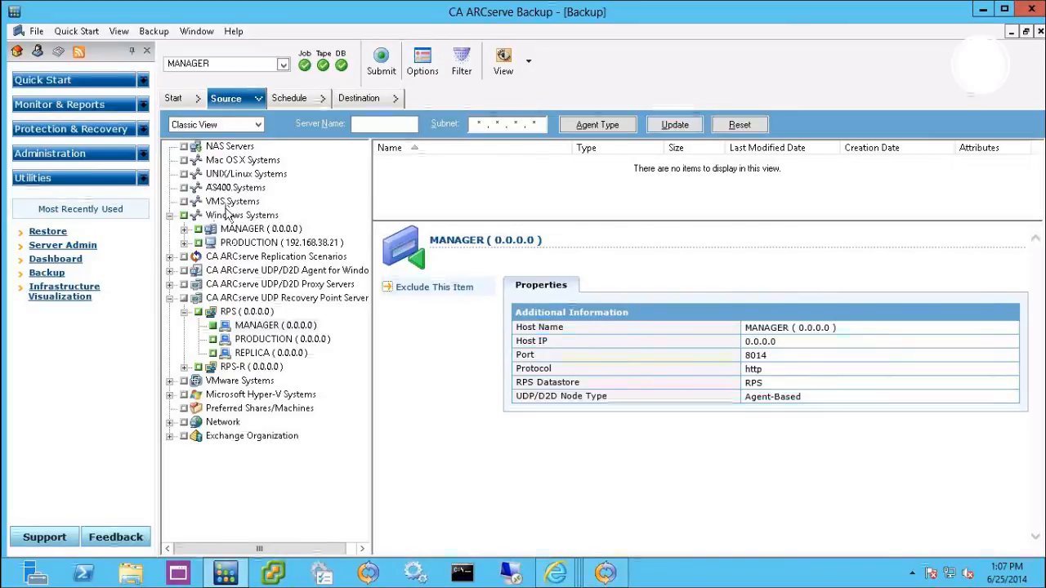